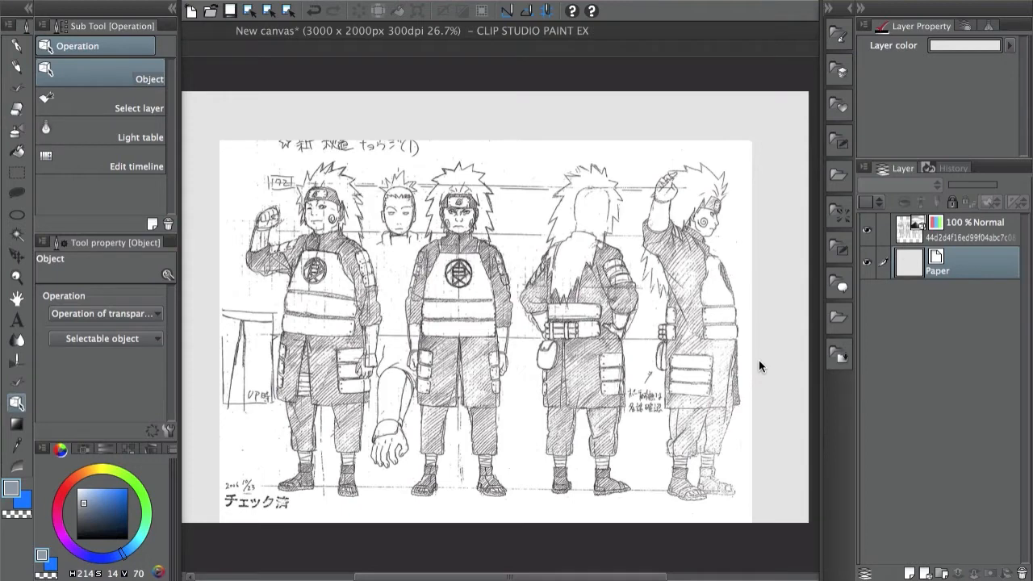
pyautogui.moveTo(487, 277)
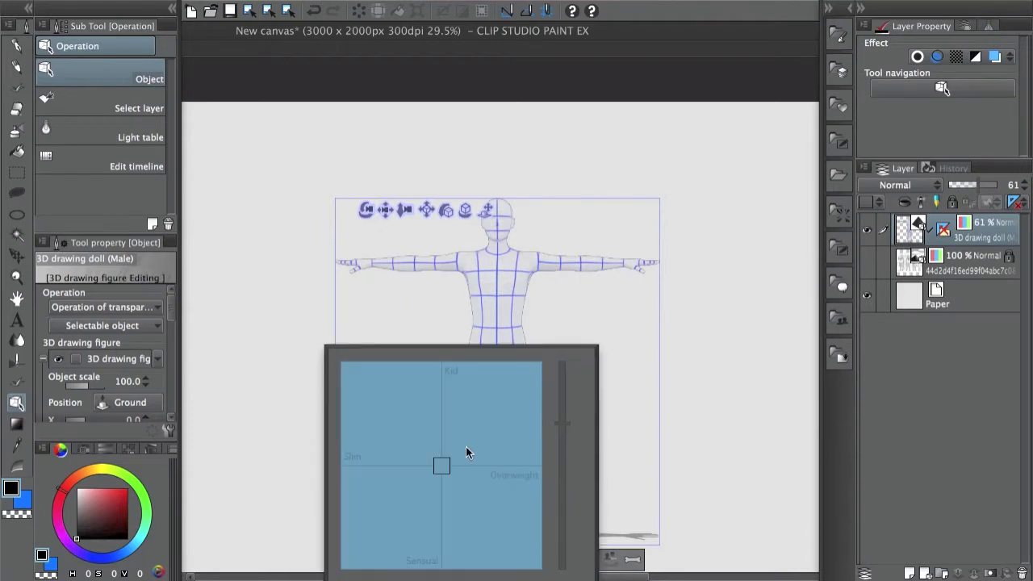
pyautogui.moveTo(448, 454)
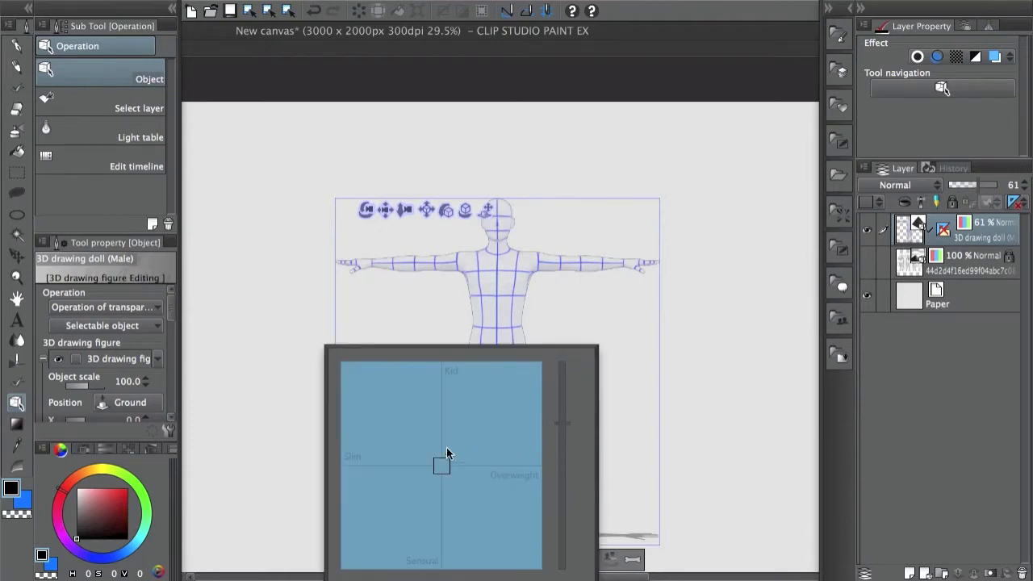
pyautogui.moveTo(459, 485)
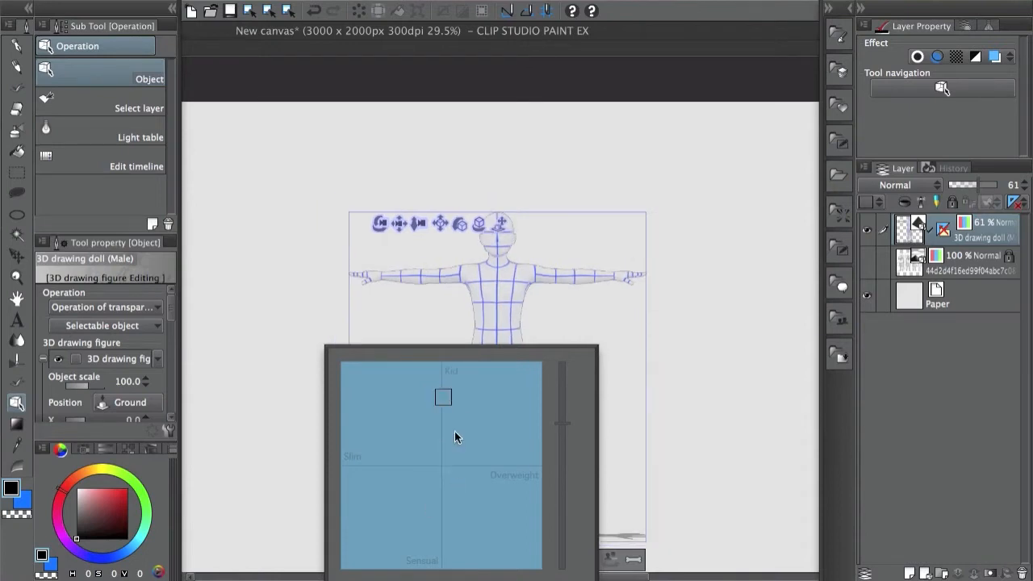
# - Shift the doll's body shape slightly toward Kid proportions on the body shape pad
pyautogui.moveTo(442, 397); pyautogui.dragTo(442, 463)
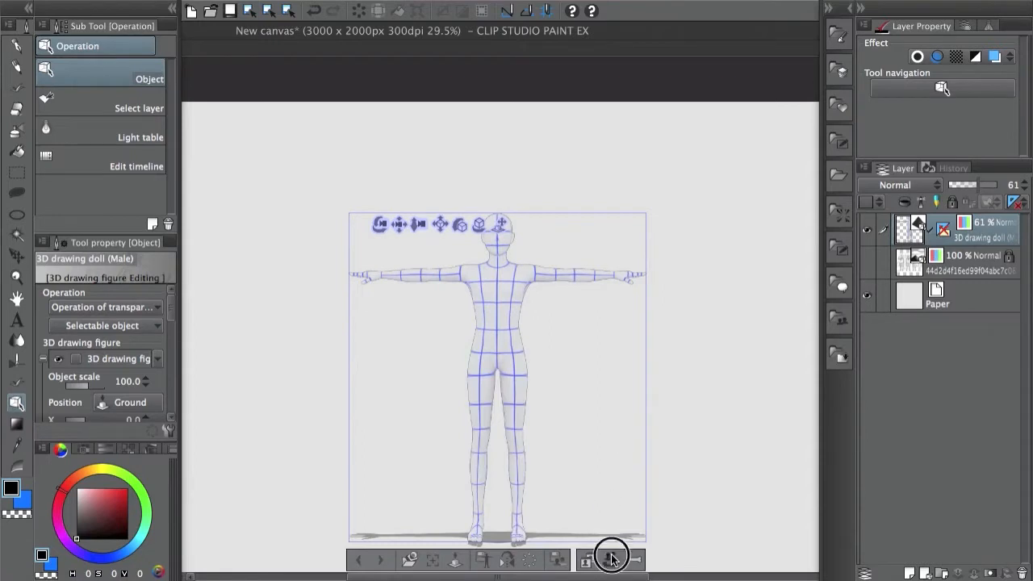
# - Raise the Overweight slider for a heavier build, leaving Slim and Sensual at zero
pyautogui.click(610, 558)
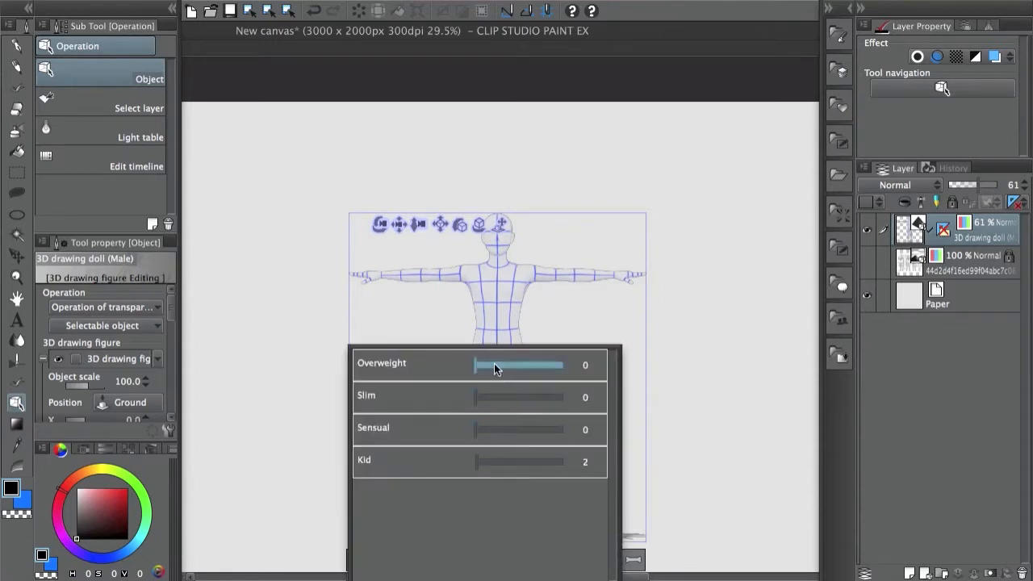
pyautogui.moveTo(476, 365); pyautogui.dragTo(530, 364)
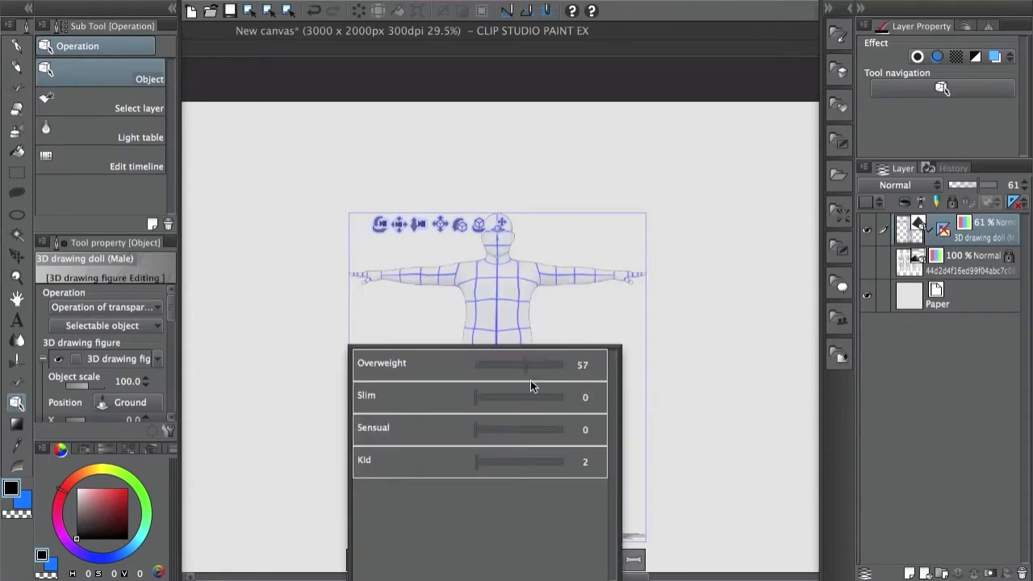
pyautogui.moveTo(530, 365); pyautogui.dragTo(476, 364)
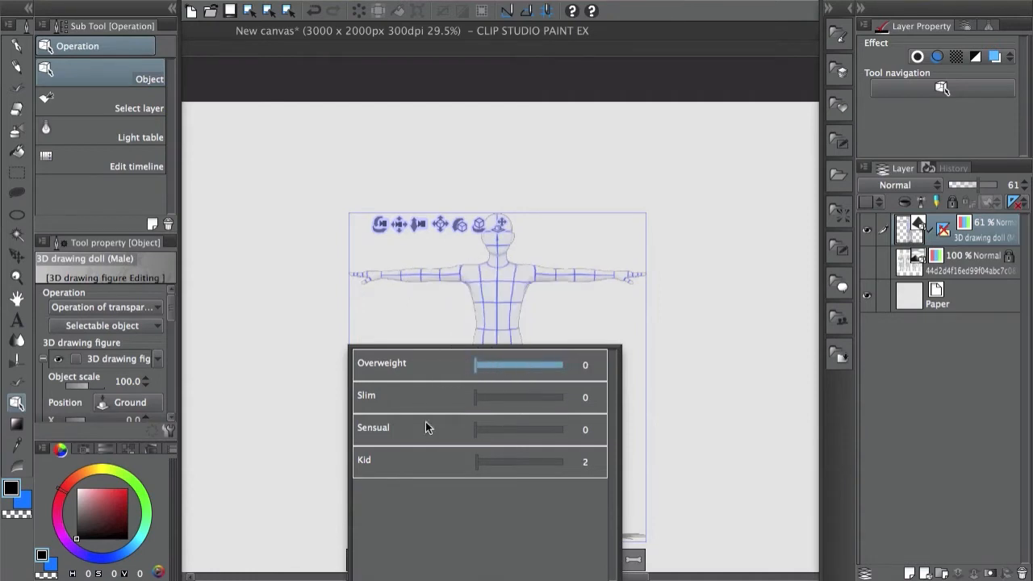
pyautogui.moveTo(478, 461); pyautogui.dragTo(548, 461)
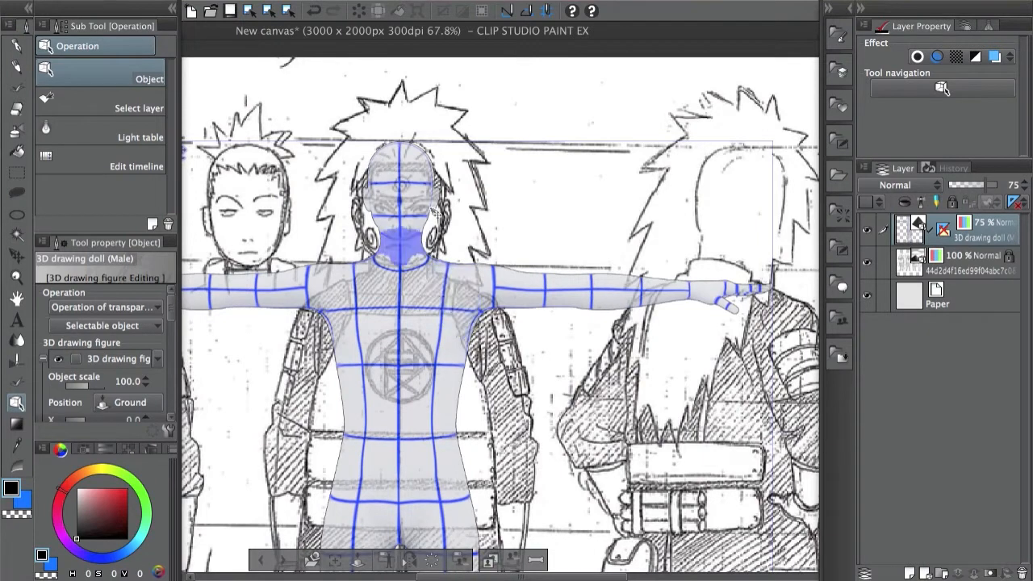
pyautogui.moveTo(371, 245)
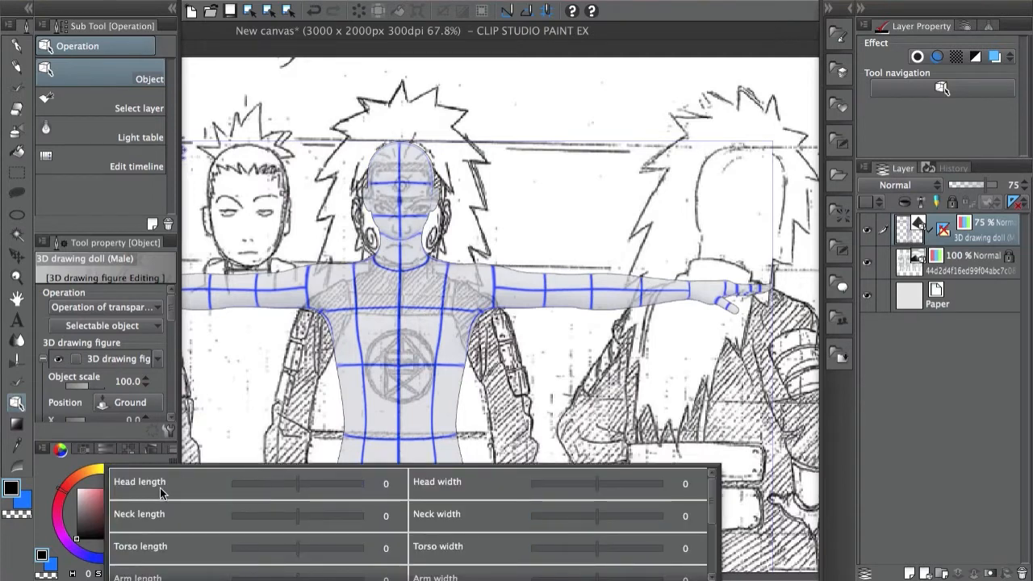
# - Widen the doll's head with the Head width slider to match the front-view sketch
pyautogui.click(595, 516)
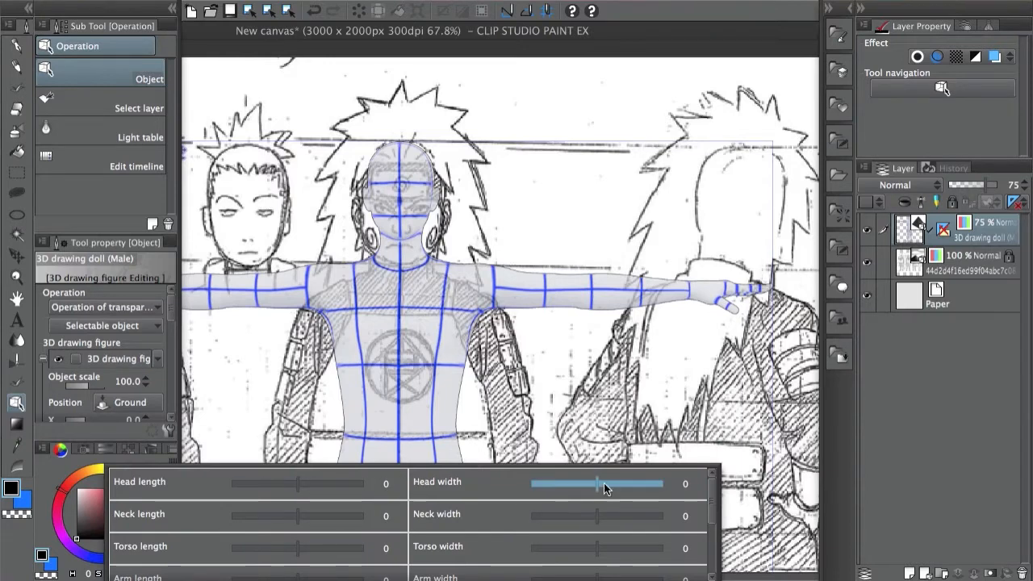
pyautogui.moveTo(597, 484); pyautogui.dragTo(629, 484)
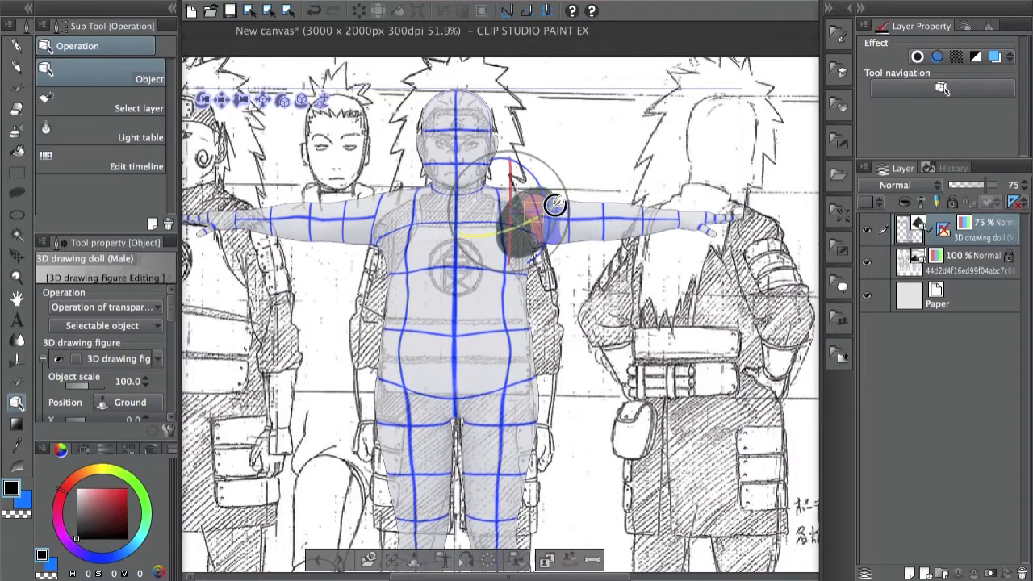
# - Rotate one arm down from the shoulder so it hangs at the doll's side
pyautogui.moveTo(555, 203); pyautogui.dragTo(555, 395)
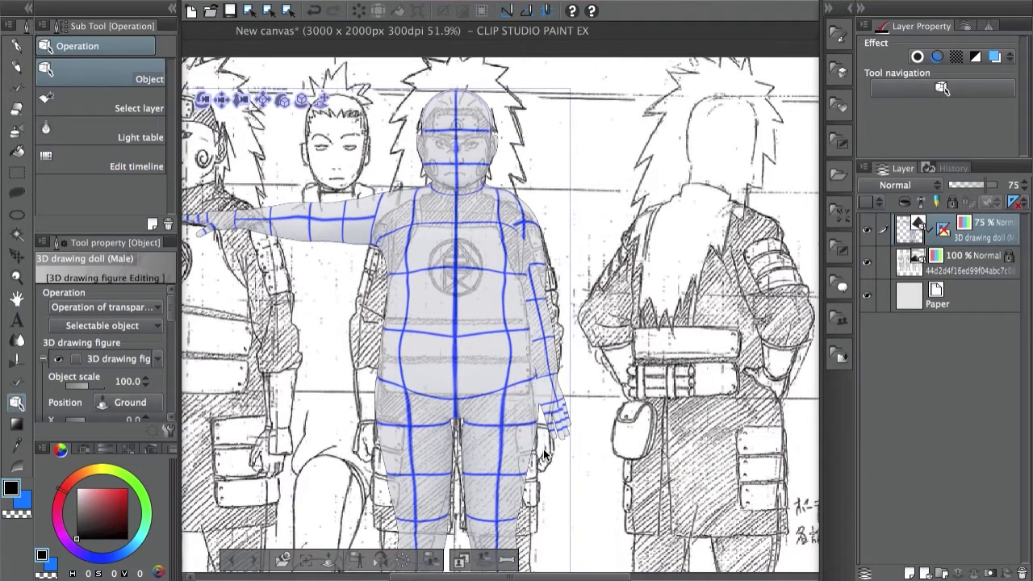
pyautogui.moveTo(547, 471)
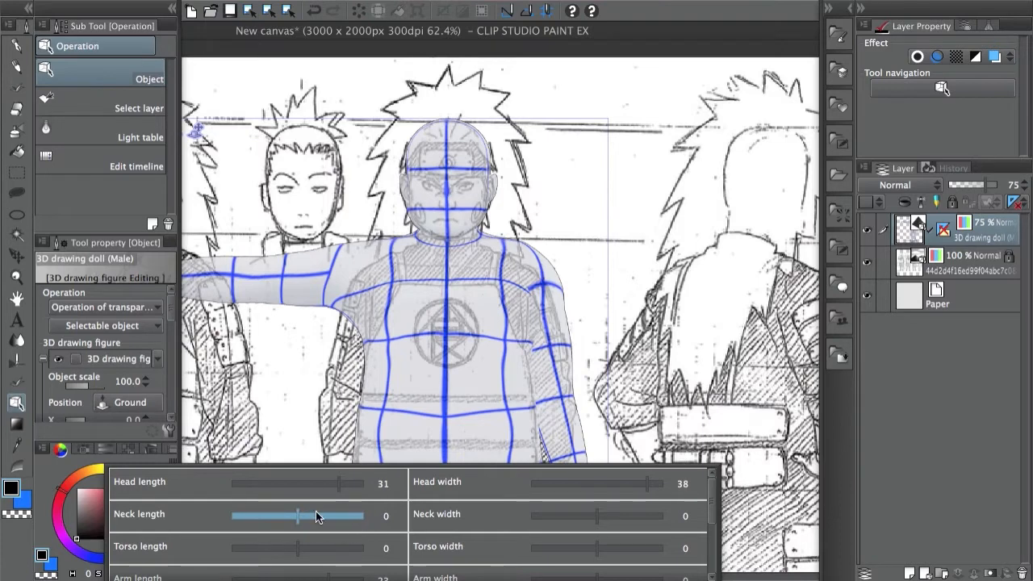
# - Adjust Neck length after Head length 31 and Head width 38 to match the reference
pyautogui.moveTo(299, 516); pyautogui.dragTo(305, 516)
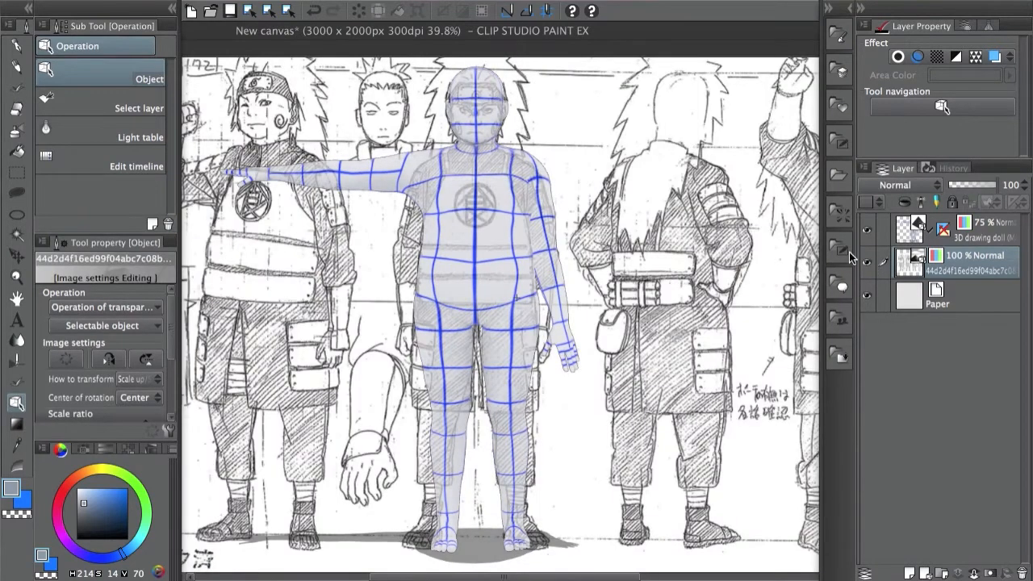
pyautogui.moveTo(894, 282)
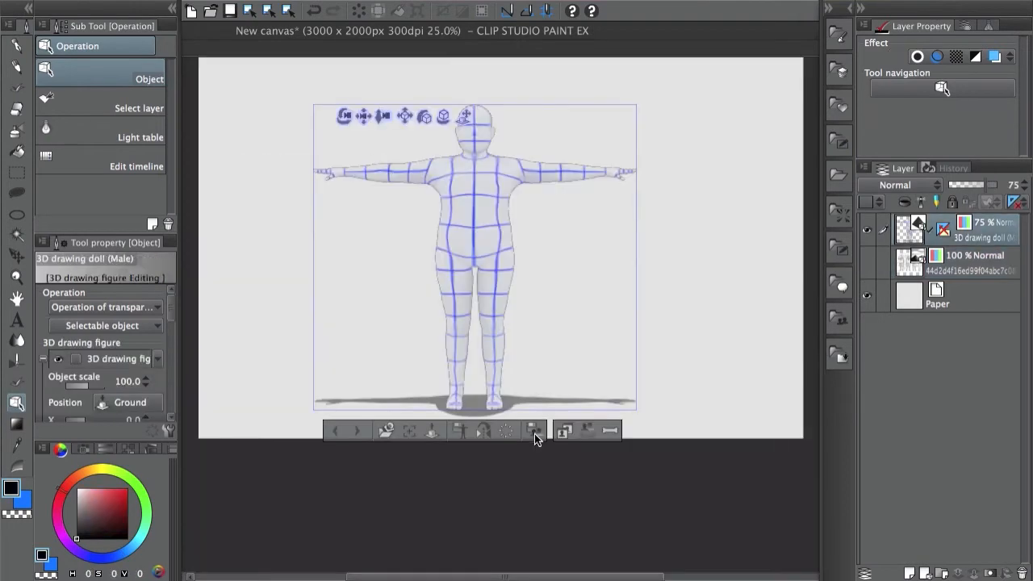
pyautogui.moveTo(532, 429)
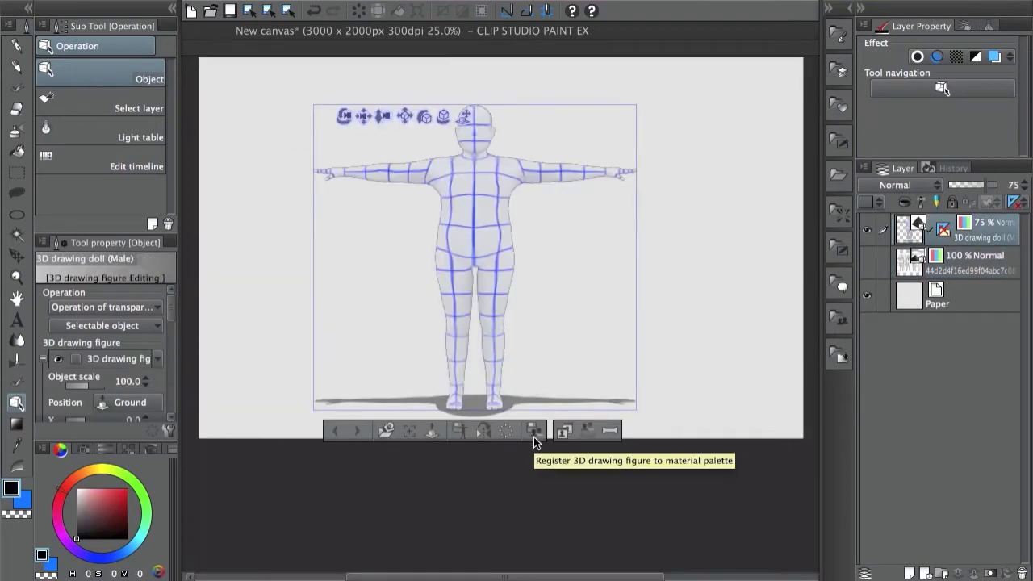
# - Register the reshaped doll to the material palette and confirm
pyautogui.click(533, 429)
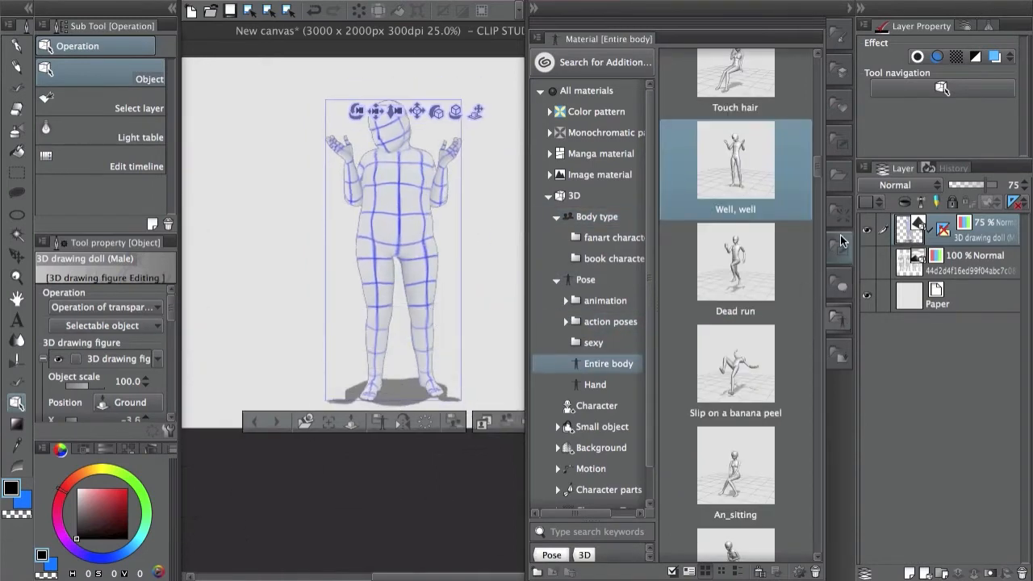
# - Browse the Entire body pose materials, trying poses such as Well, well on the doll
pyautogui.scroll(-3)
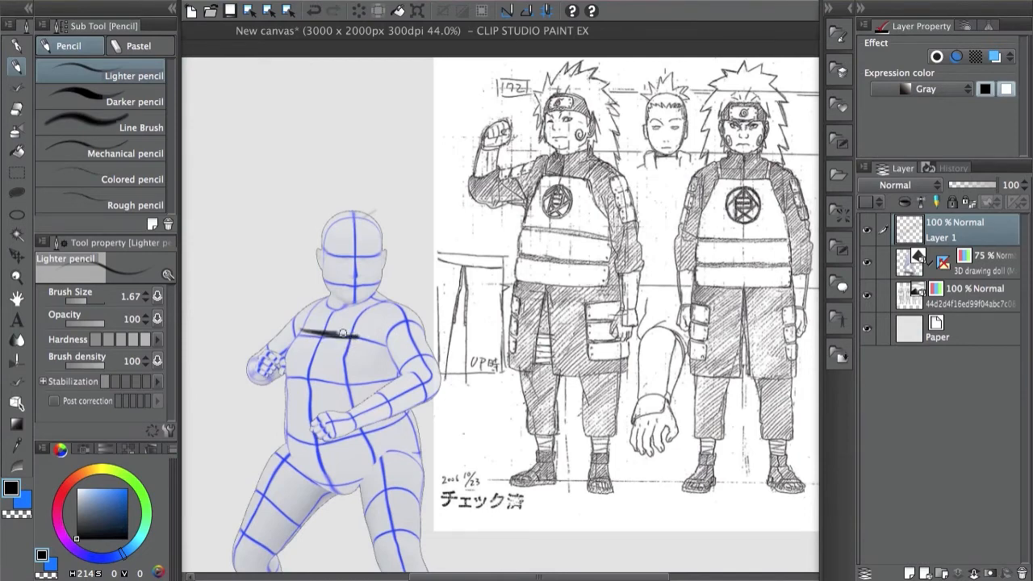
# - Sketch head lines and spiky hair over the fight-stance doll with the Lighter pencil
pyautogui.moveTo(331, 334); pyautogui.dragTo(379, 368)
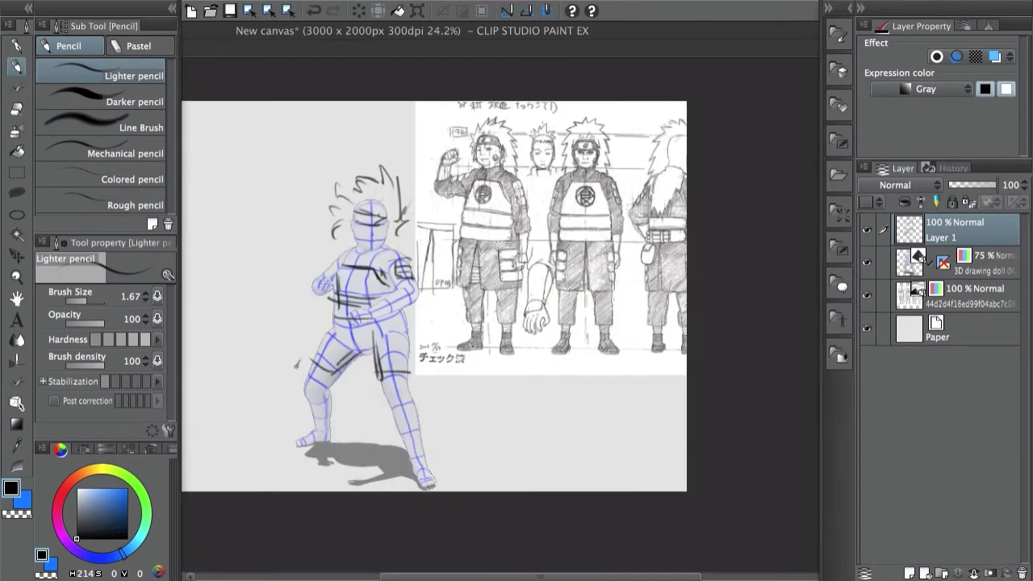
pyautogui.moveTo(298, 363); pyautogui.dragTo(419, 363)
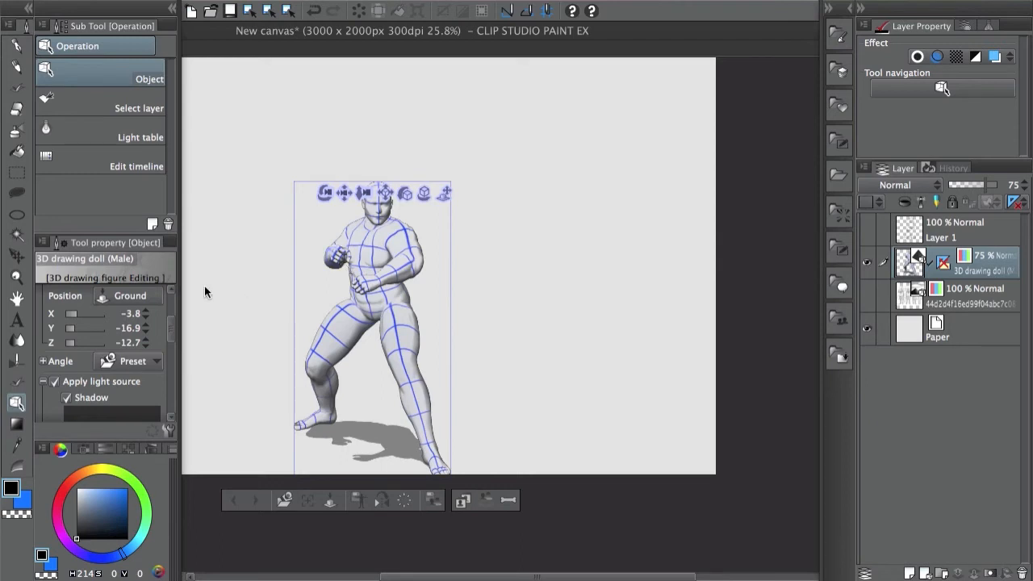
pyautogui.moveTo(575, 205)
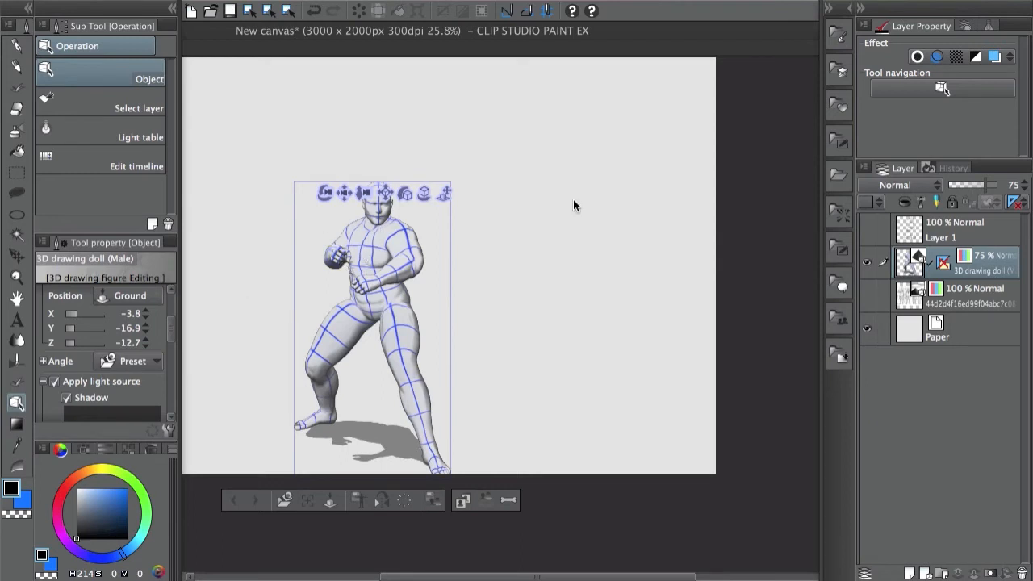